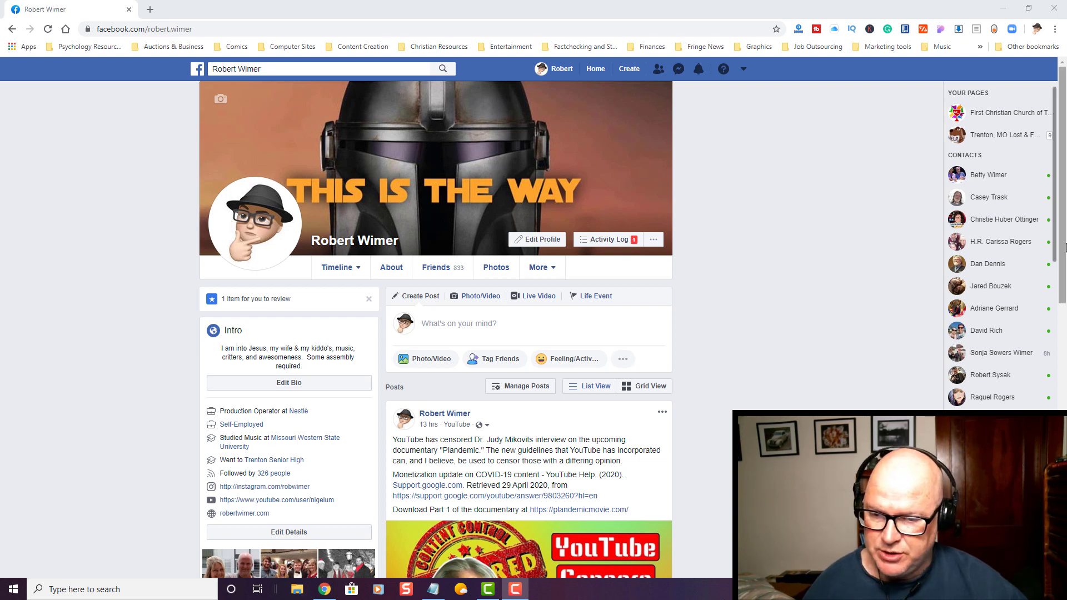
mouse_move(497, 267)
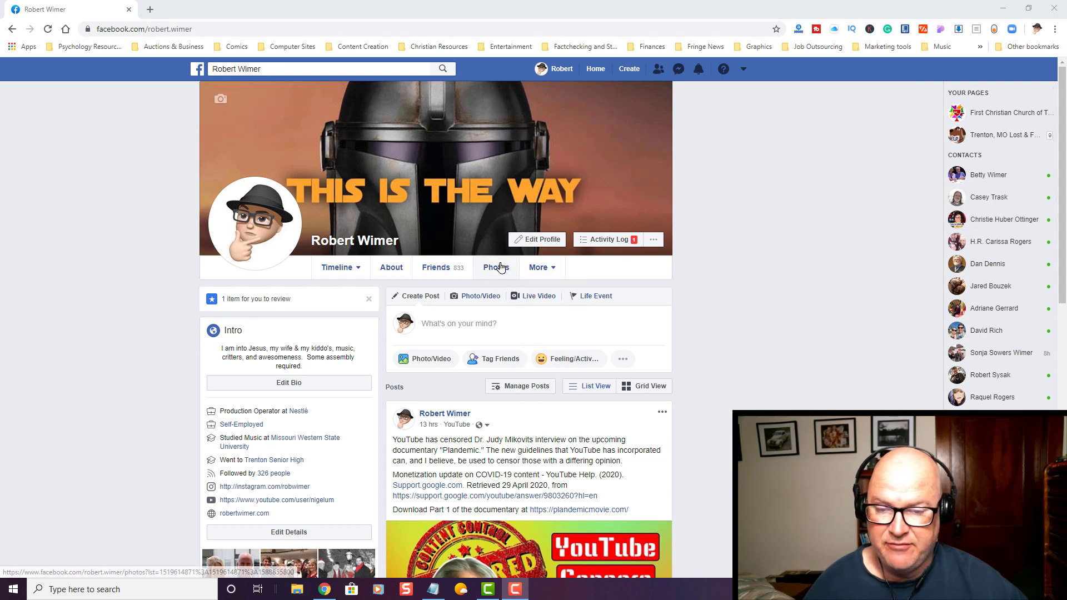
Step: Show the profile's Albums list and scroll down to the Cover Photos album
click(496, 266)
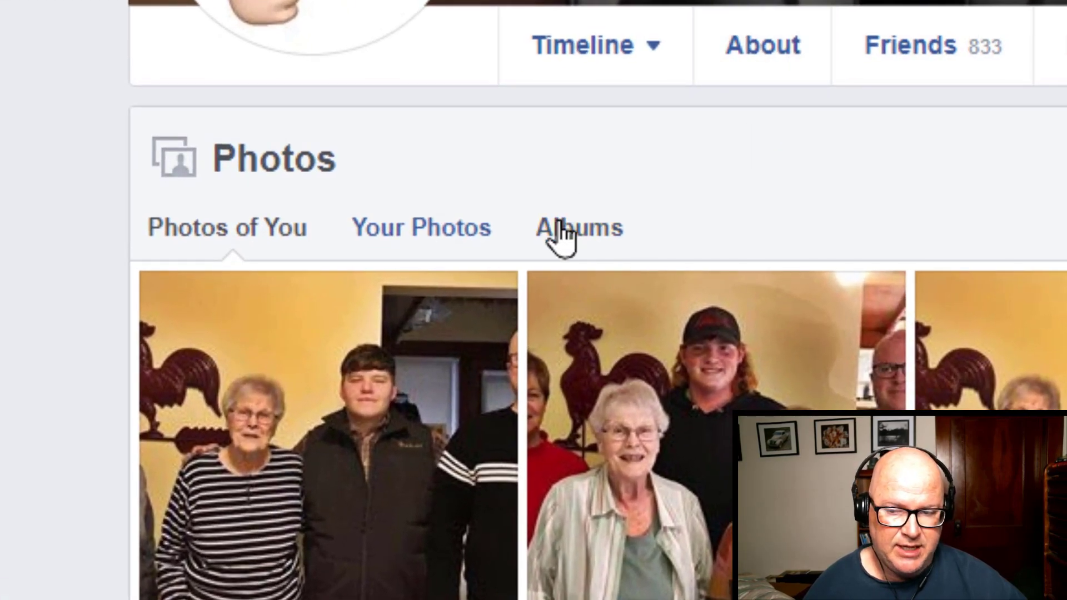
click(579, 227)
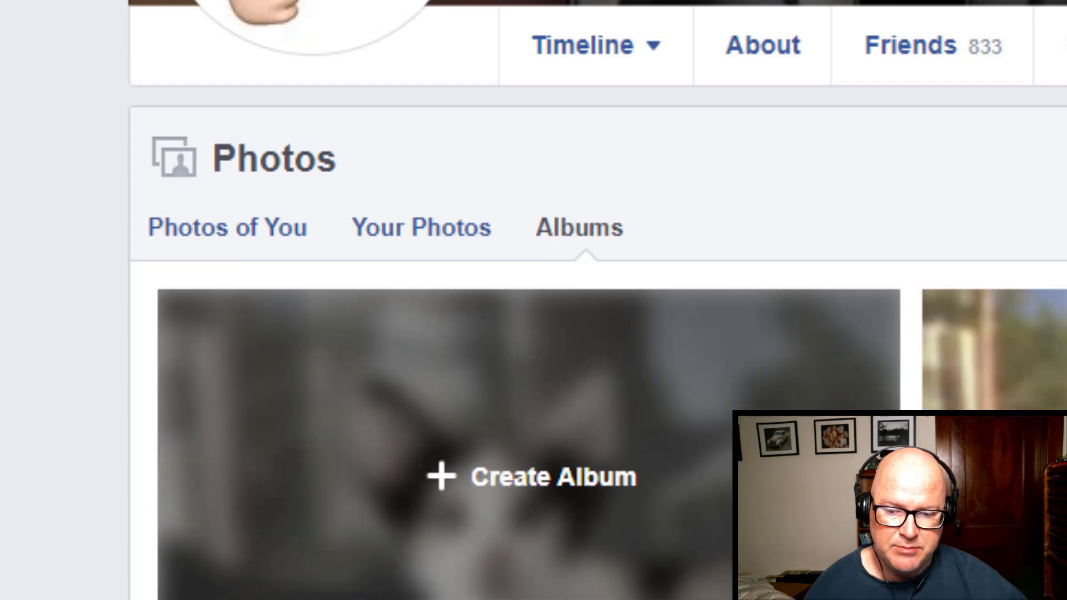
scroll(down, 3)
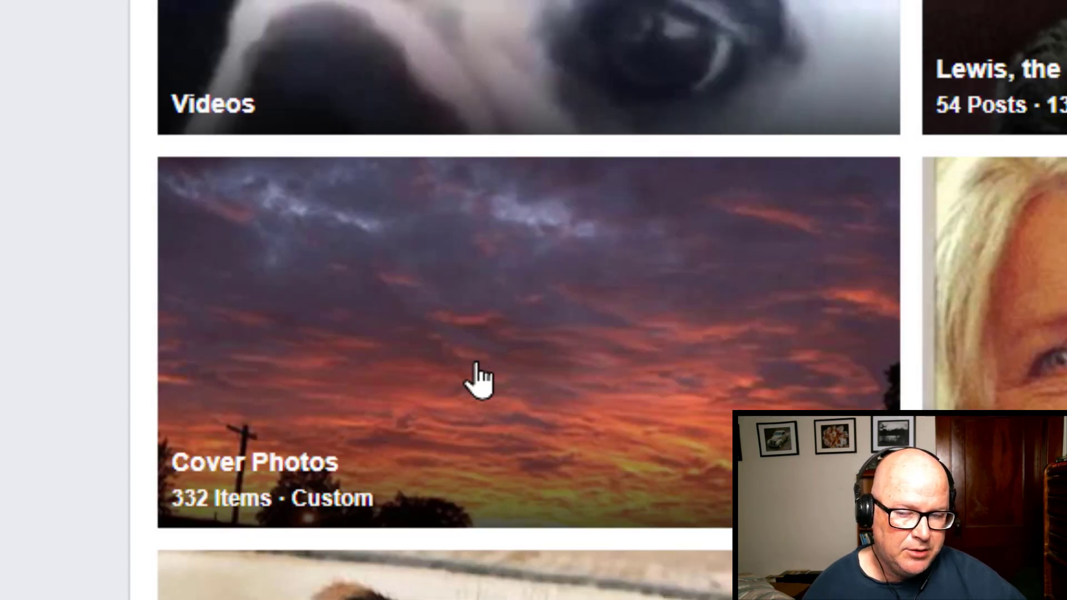
key(ctrl+minus)
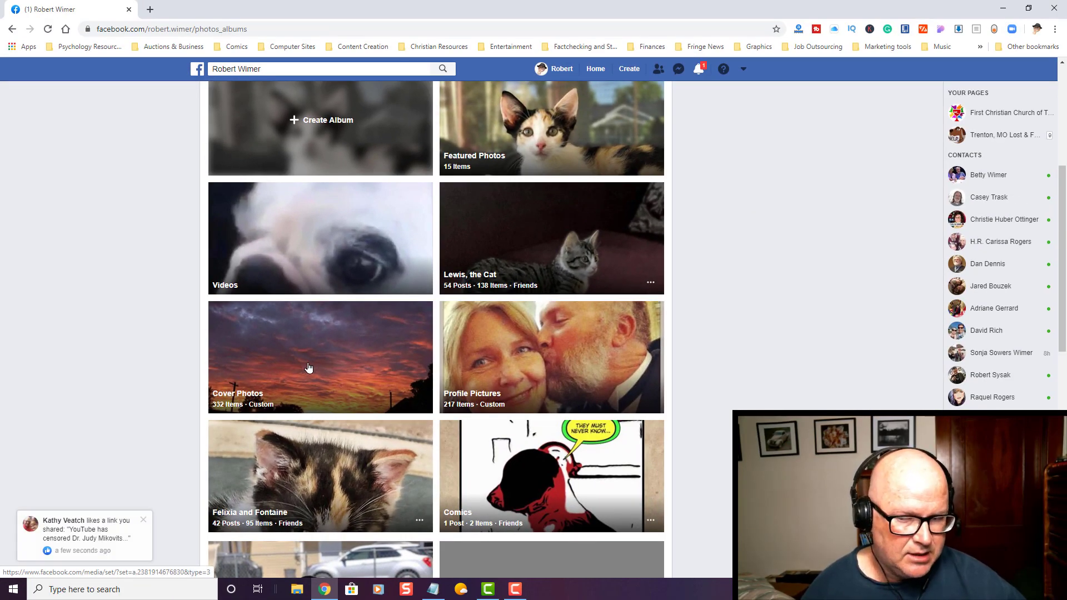
Step: Open Cover Photos and choose Download Album from its gear menu
click(308, 367)
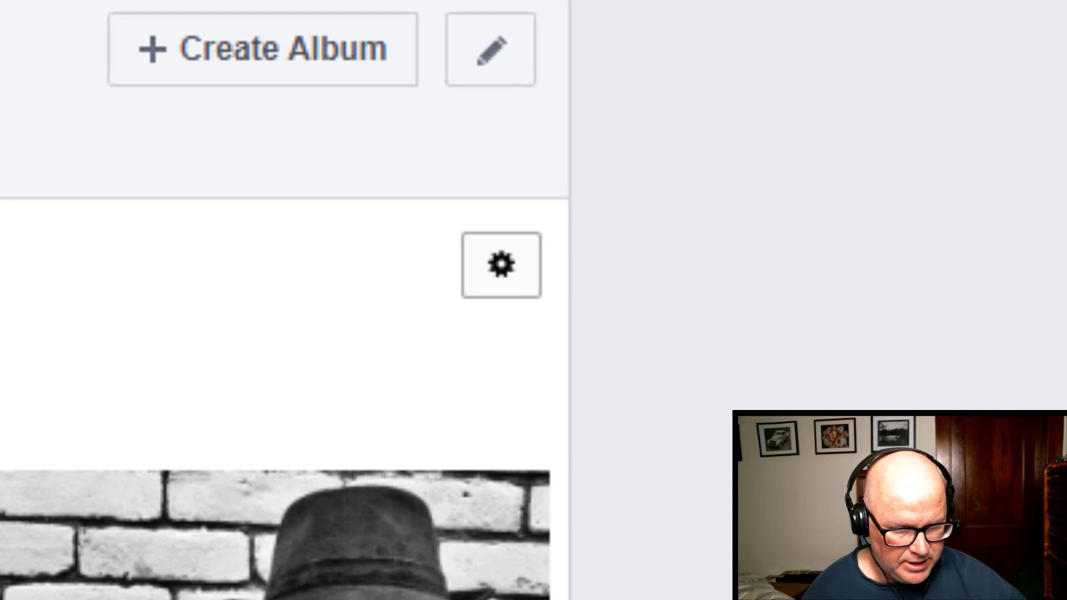
mouse_move(501, 266)
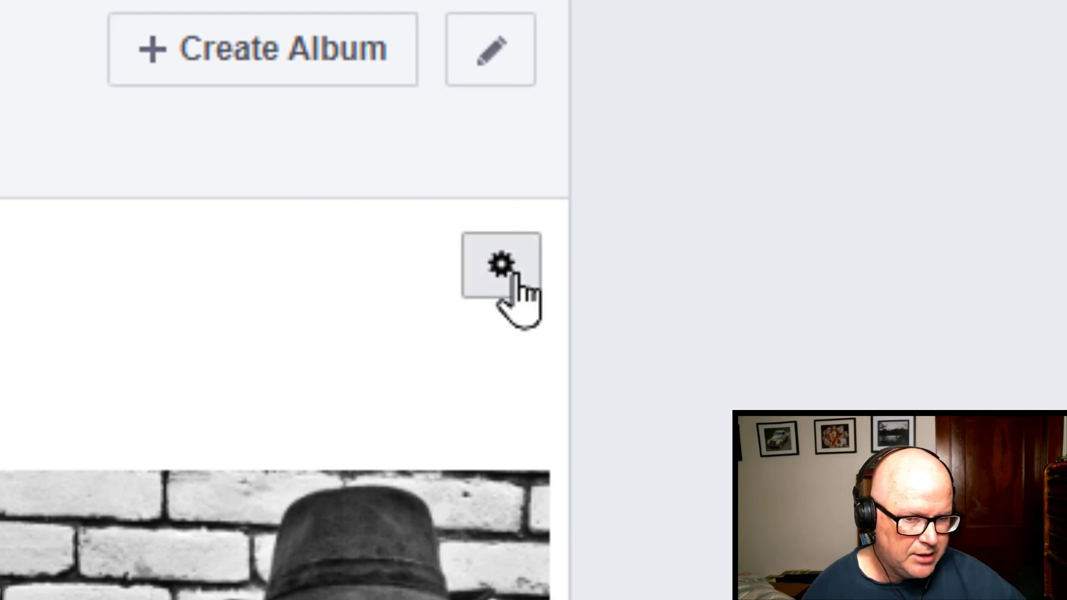
click(501, 266)
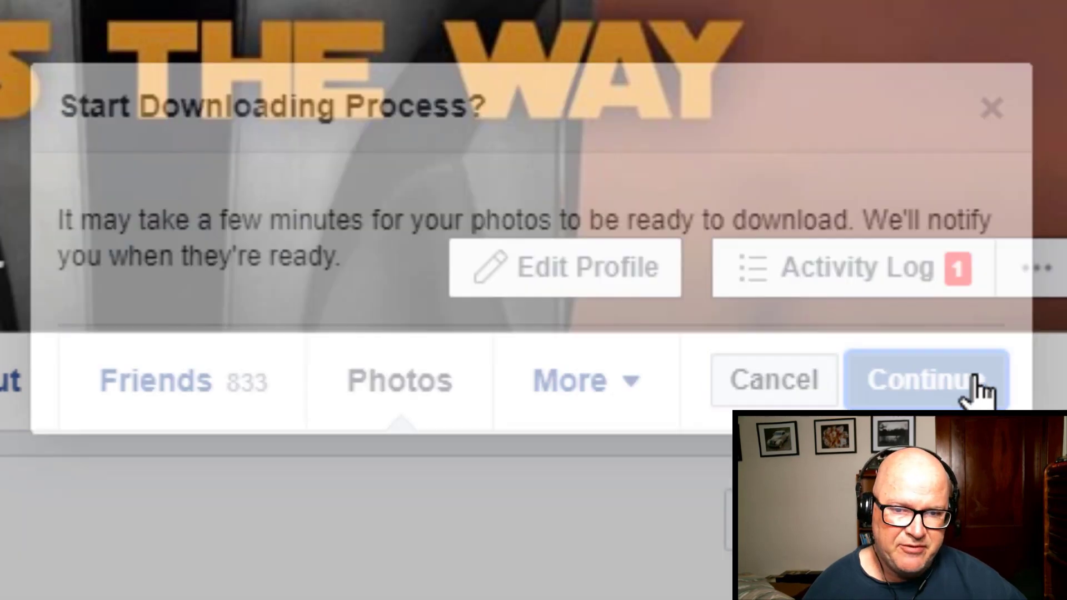
click(921, 379)
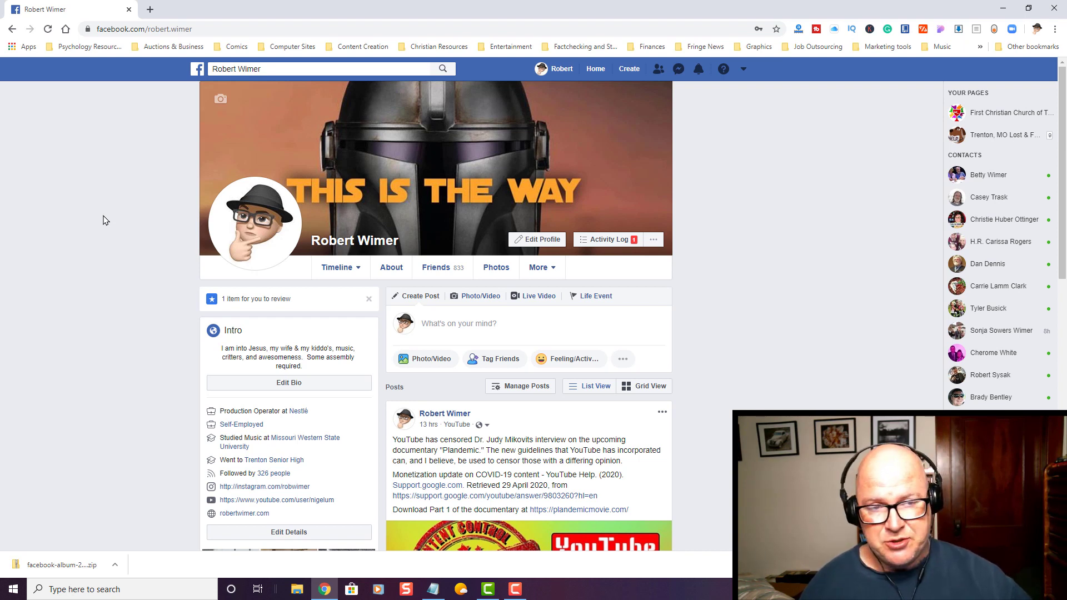
mouse_move(660, 145)
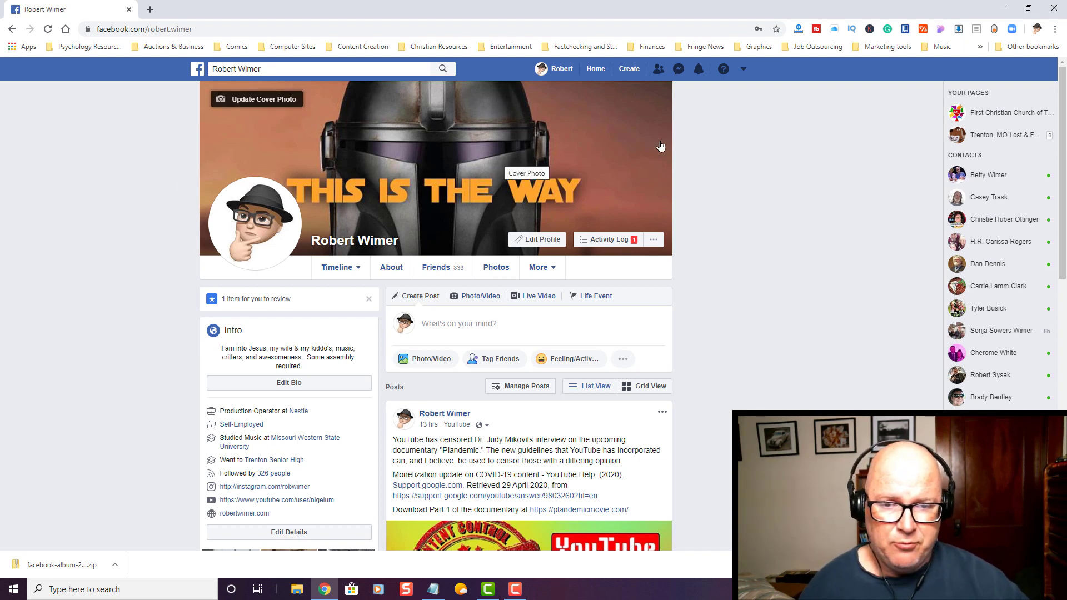
mouse_move(730, 127)
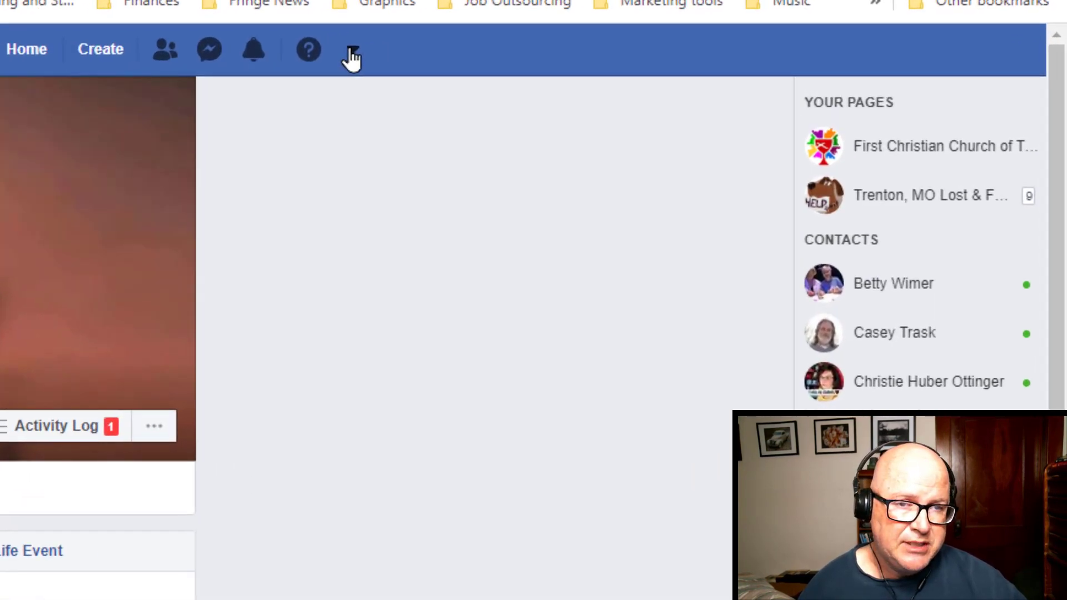
Step: Choose Switch to New Facebook from the account dropdown menu
click(351, 49)
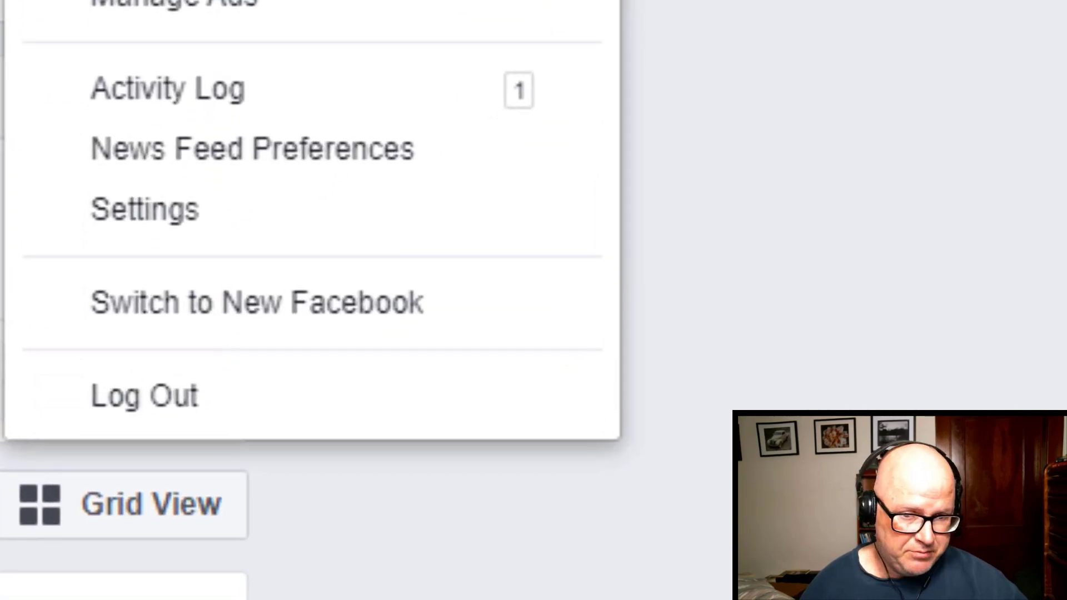
mouse_move(368, 304)
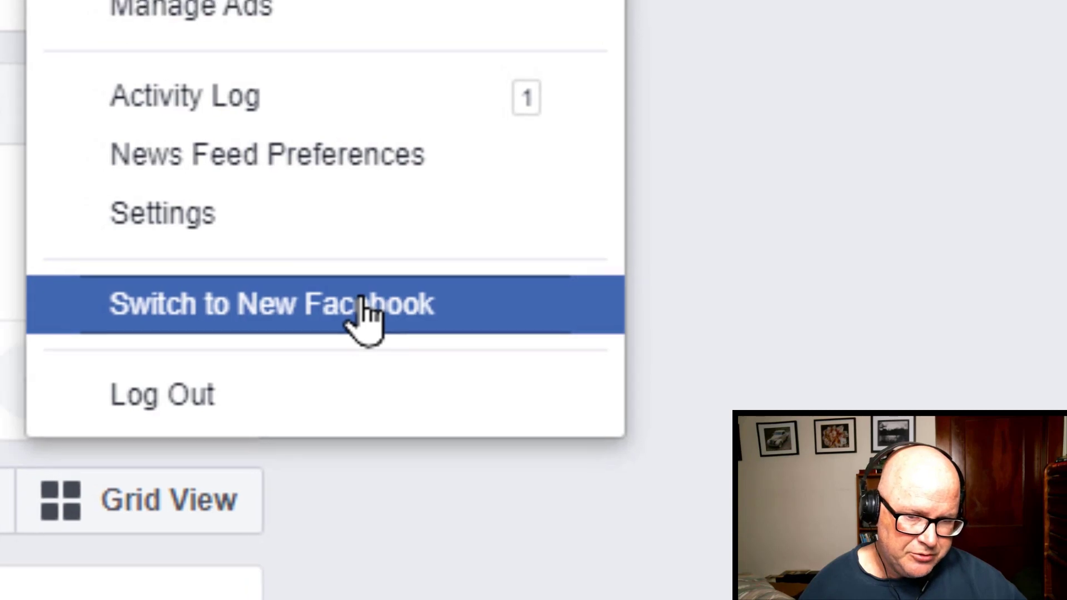
click(271, 304)
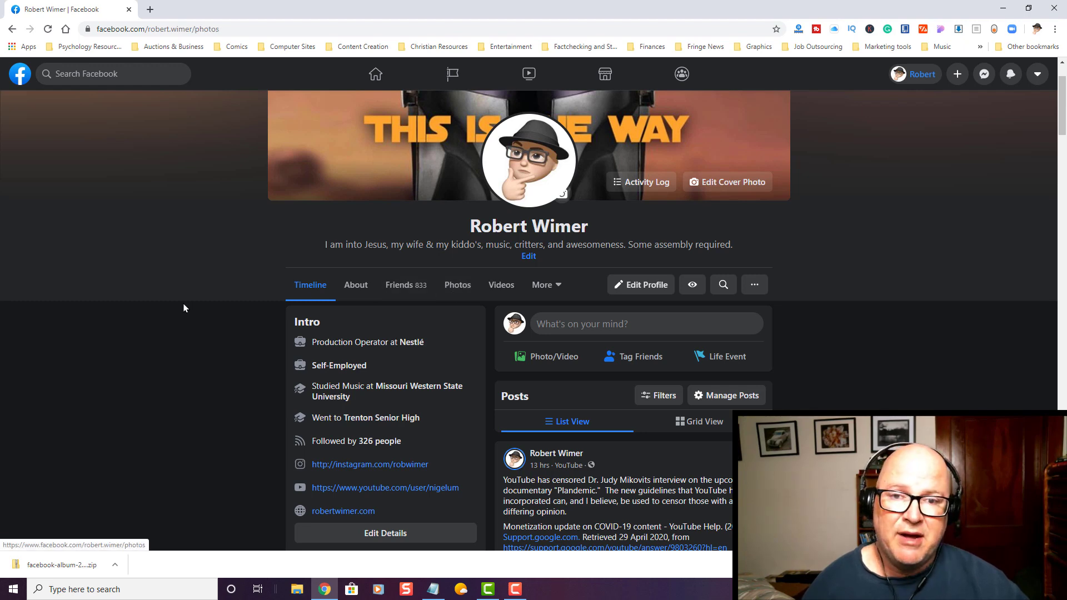
Step: Open the Timeline Photos album from the profile's Photos albums
click(457, 284)
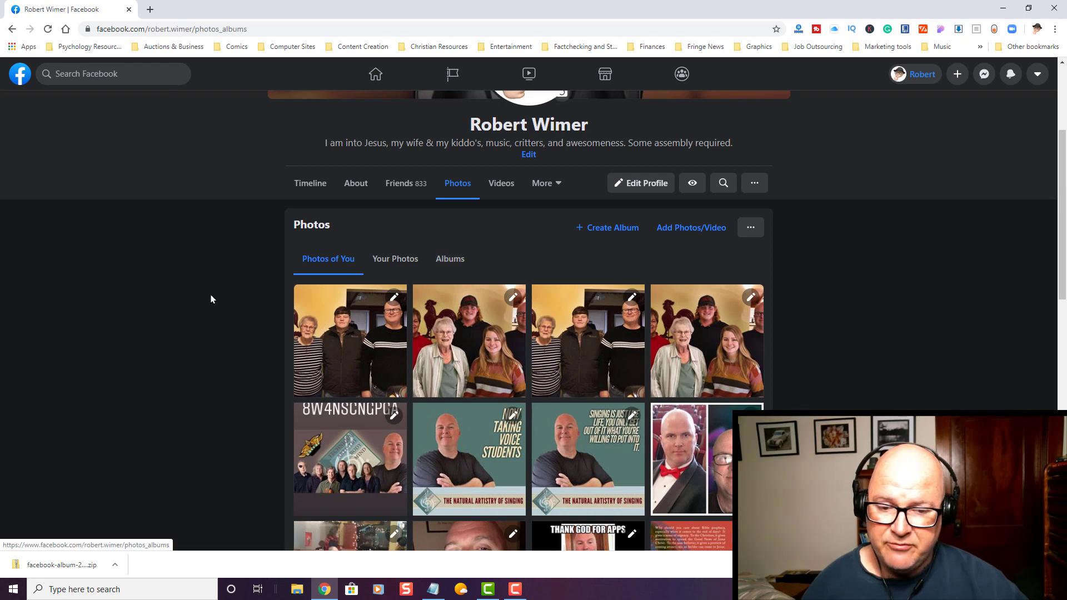
click(449, 259)
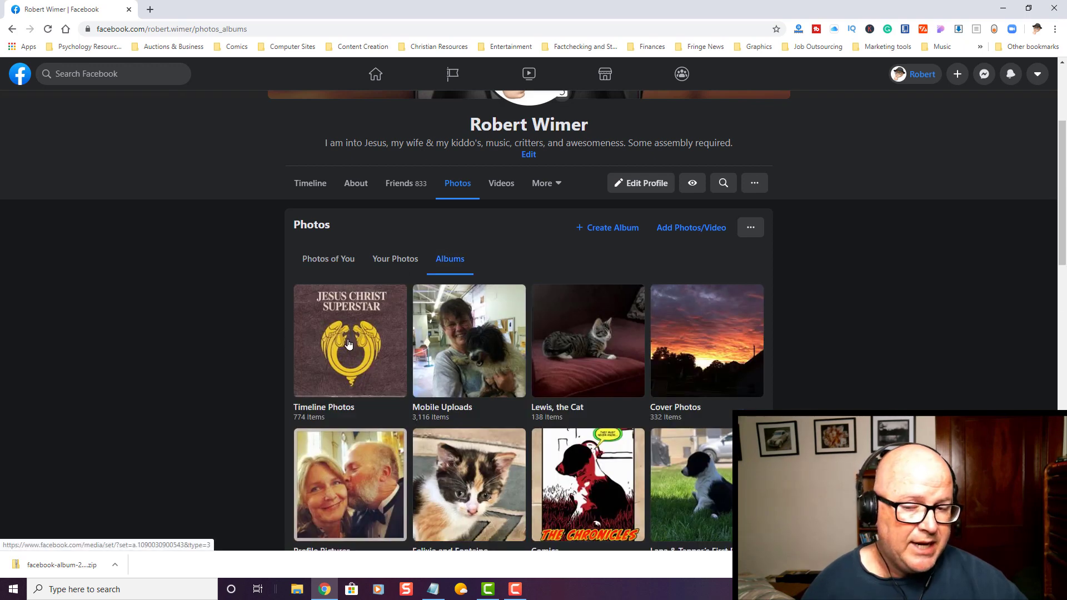
click(349, 340)
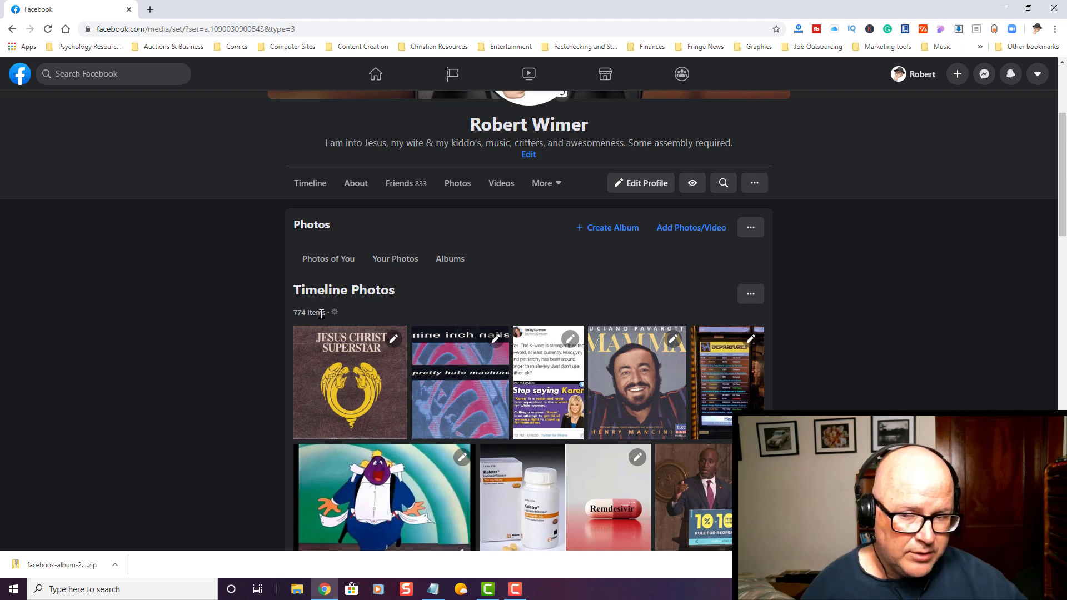
mouse_move(432, 312)
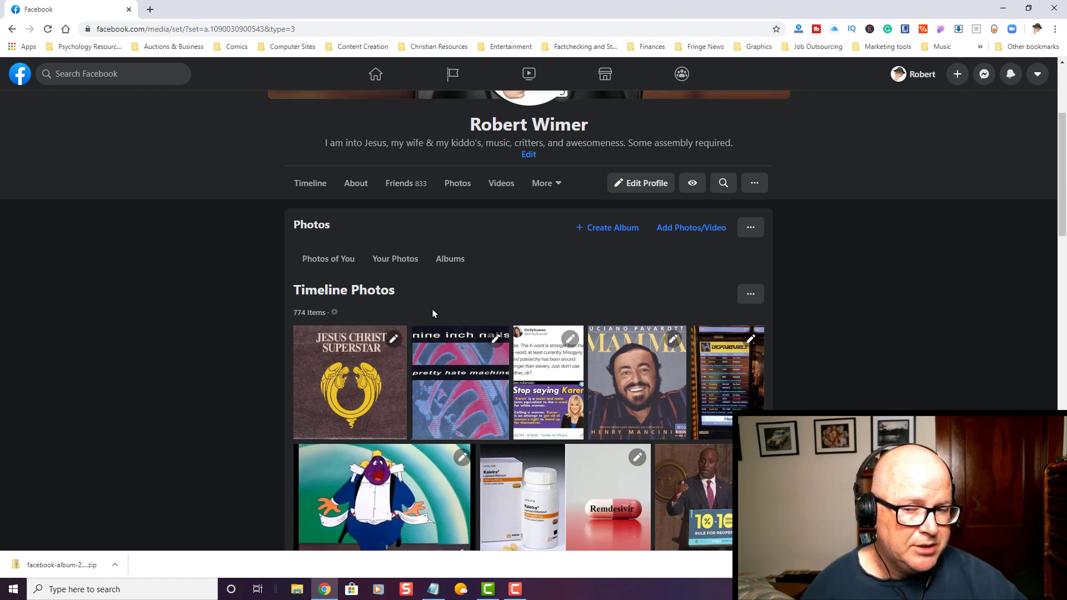
mouse_move(740, 287)
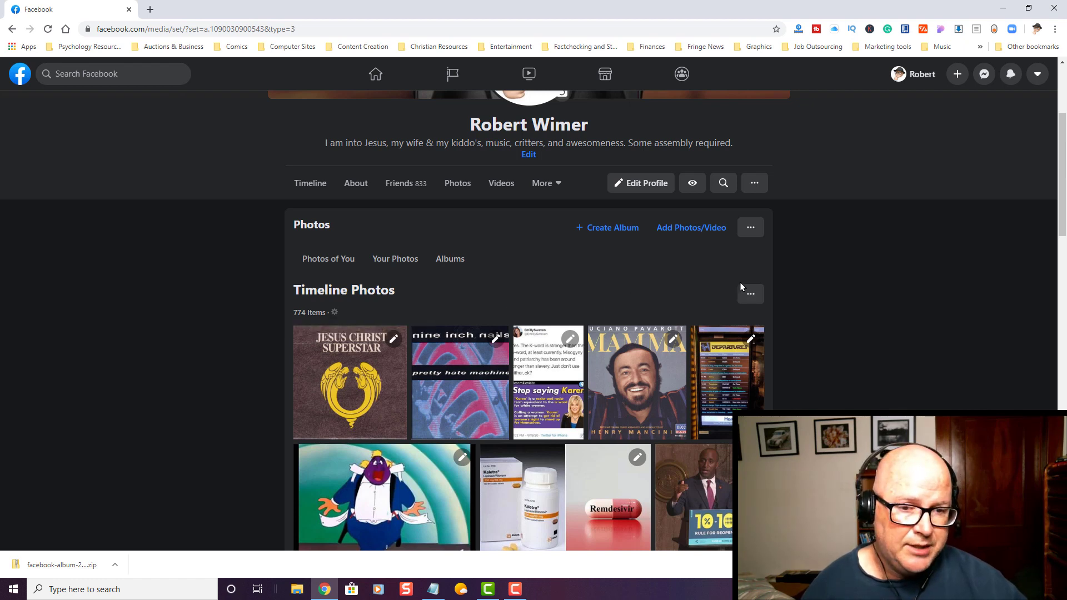
Step: Check the album and Photos section menus for a download option, then close them
click(750, 294)
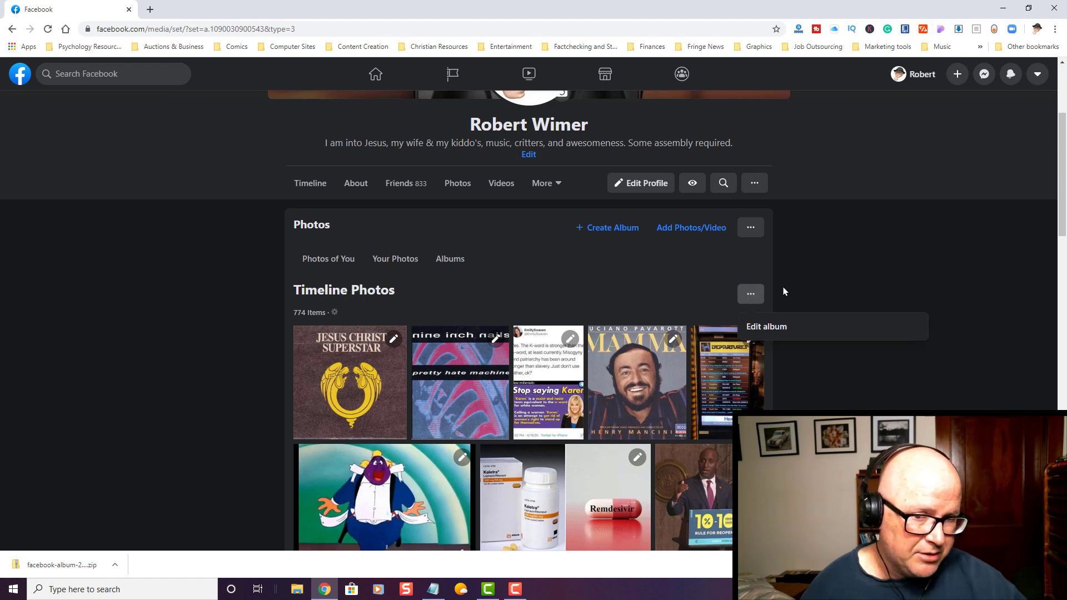
click(750, 227)
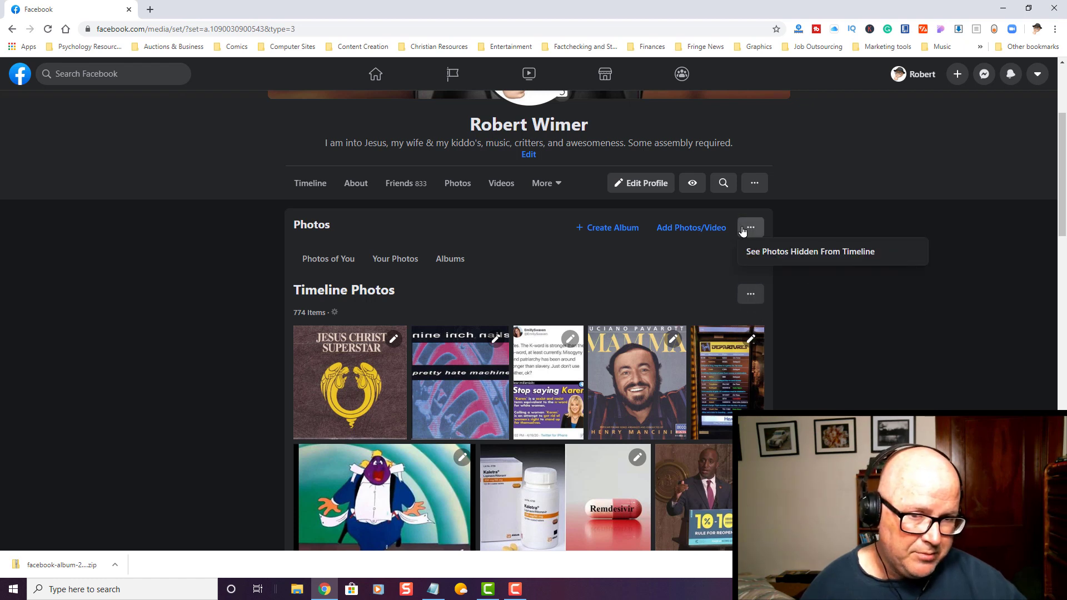
mouse_move(863, 324)
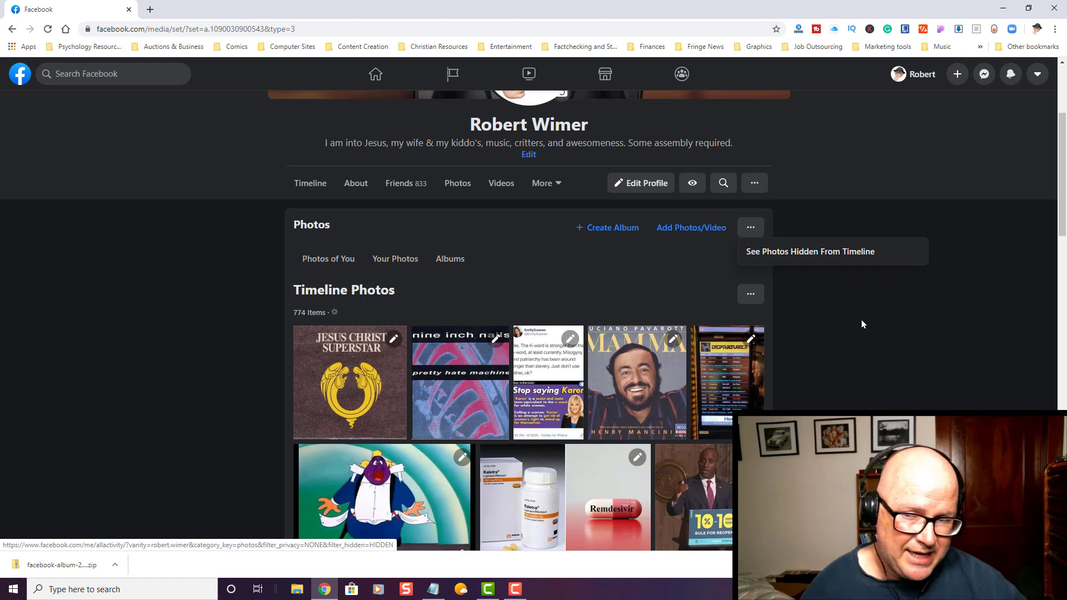
click(861, 324)
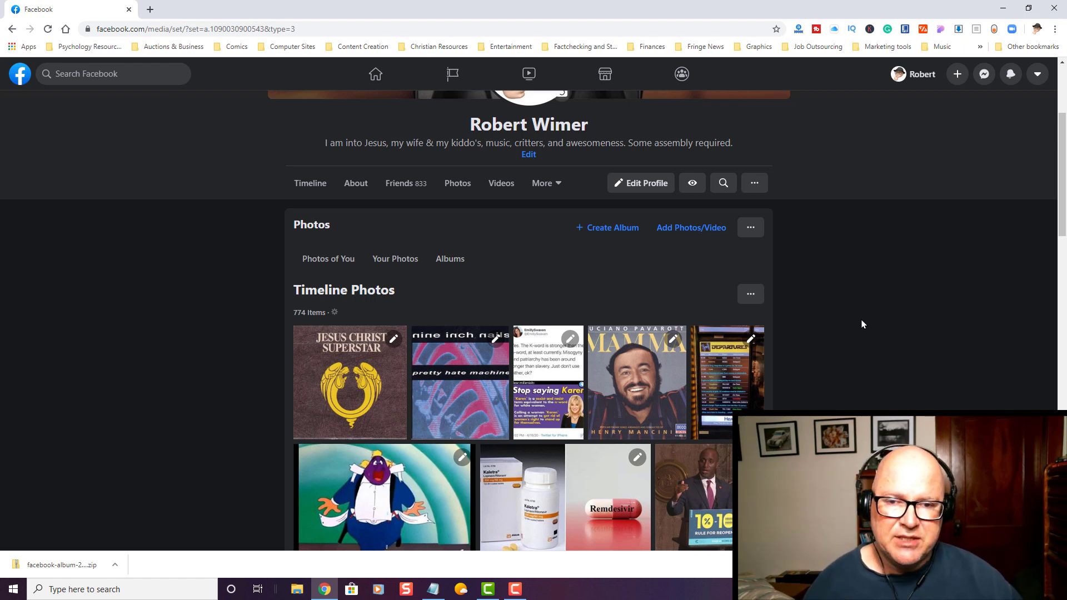
Step: Scroll up and go back to the profile's Timeline tab
scroll(up, 3)
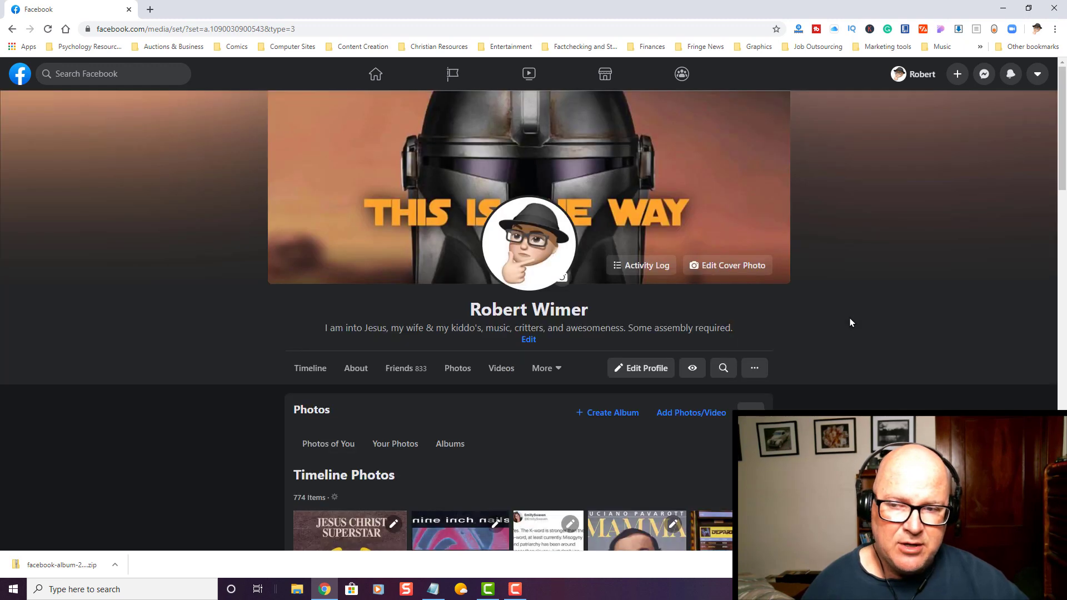
click(309, 368)
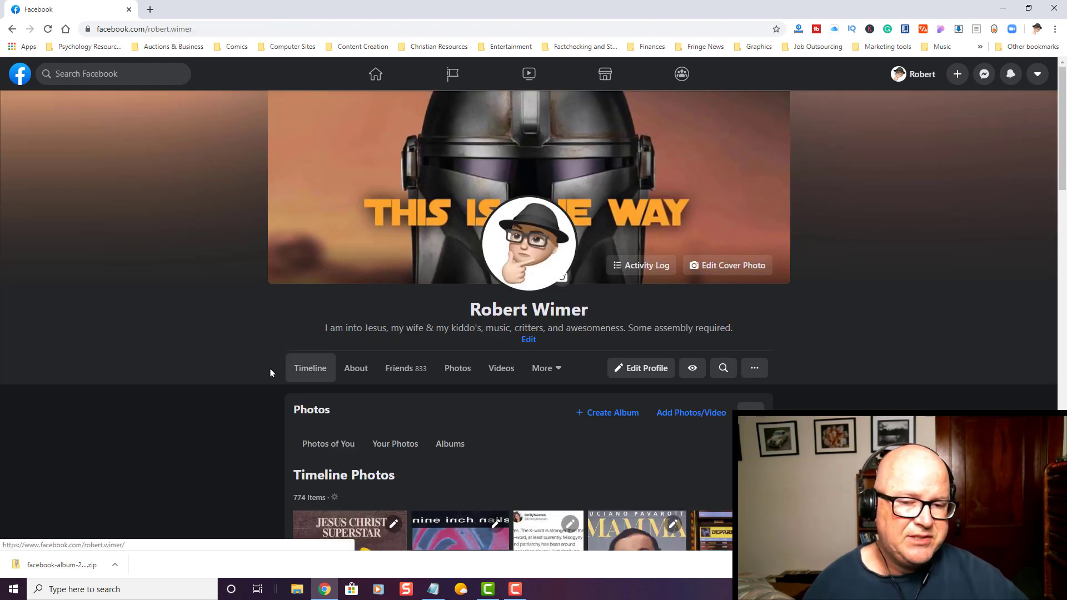
click(309, 368)
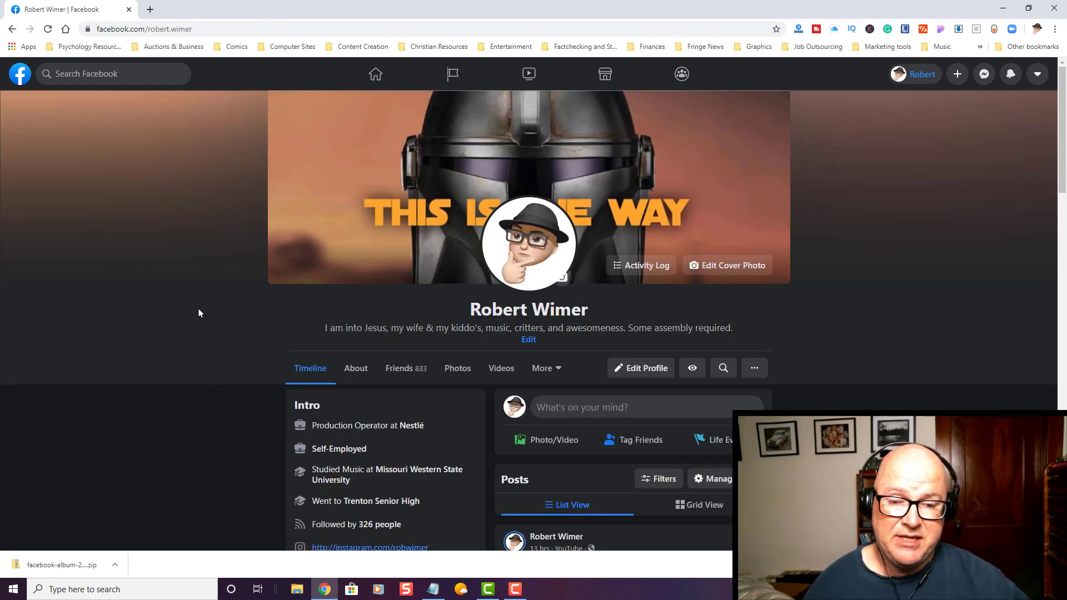